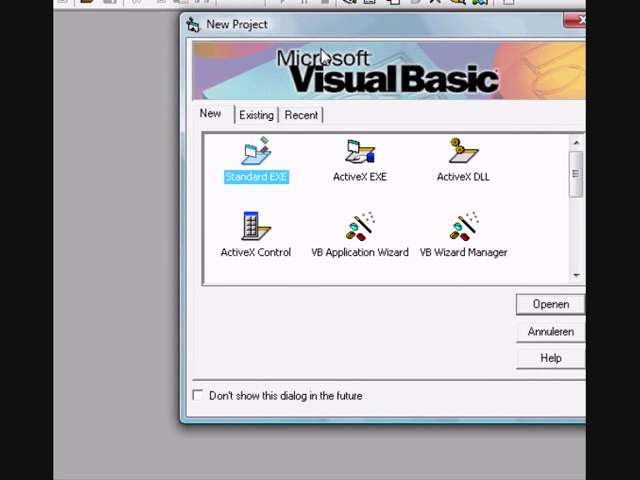
mouse_move(278, 97)
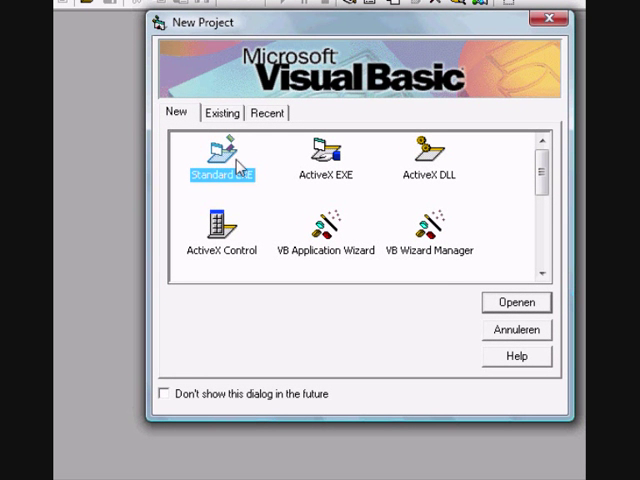
- Start a new Standard EXE project whose form caption is 'ClipBoard'
left_click(516, 302)
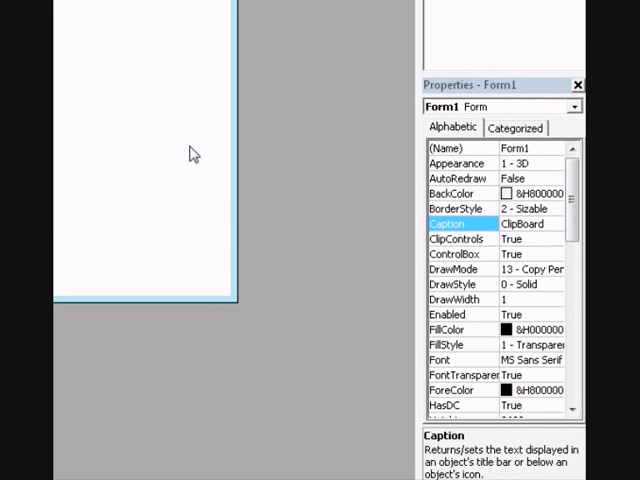
- Add stacked 'Clear ClipBoard' and 'Copy Text' buttons to the form and shrink it to fit
left_click(454, 208)
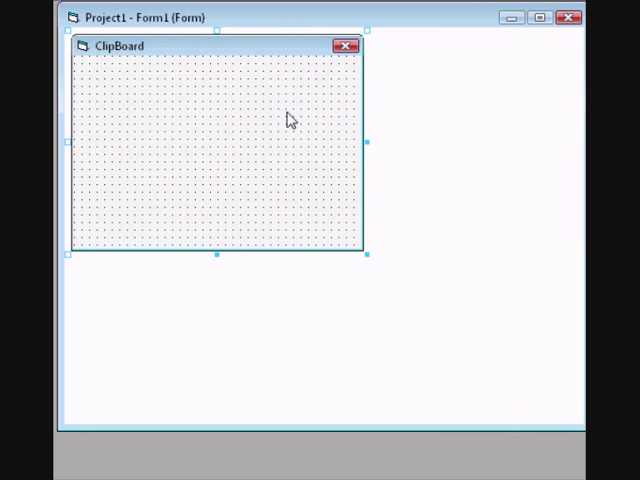
mouse_move(78, 62)
type("Clear C")
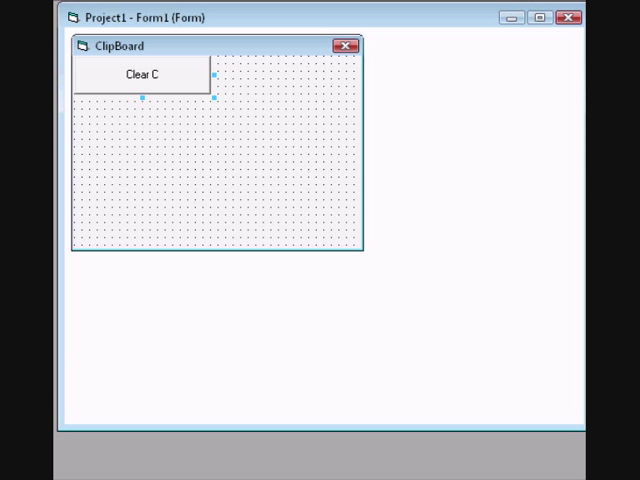
type("lipBoard")
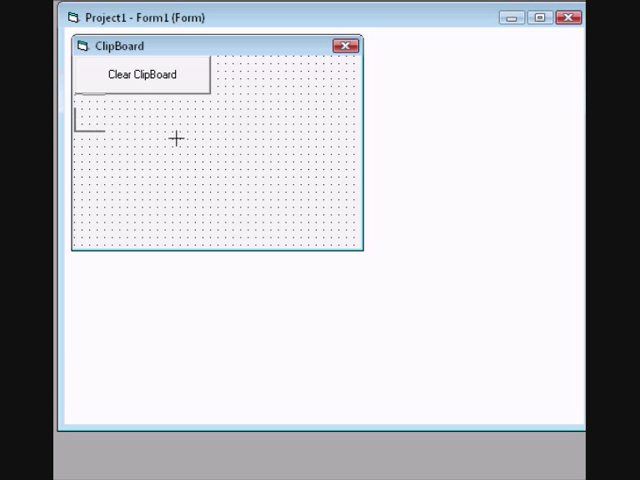
left_click_drag(80, 120, 215, 145)
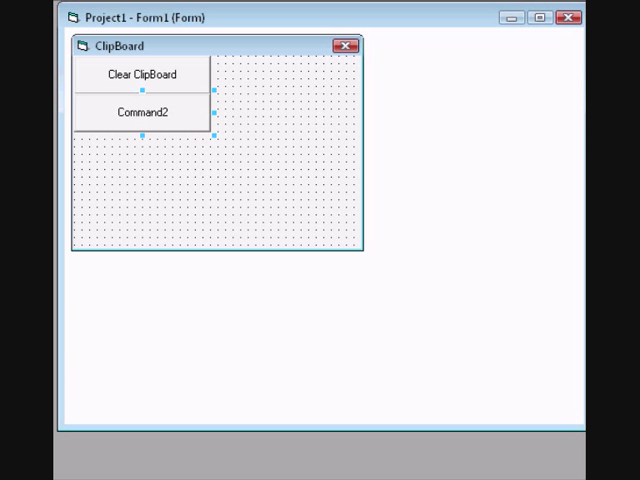
type("Copy Text")
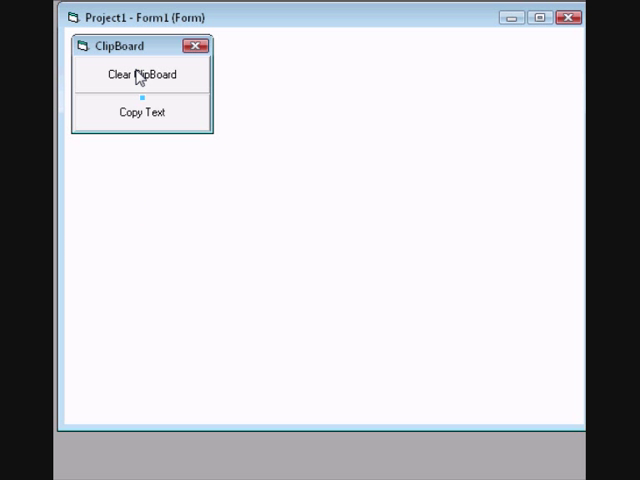
- Write Clipboard.Clear in Command1_Click and create an empty Command2_Click routine
double_click(142, 74)
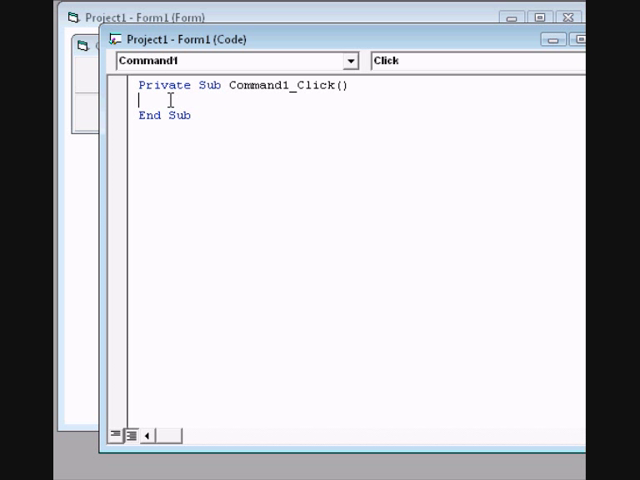
type("Clip")
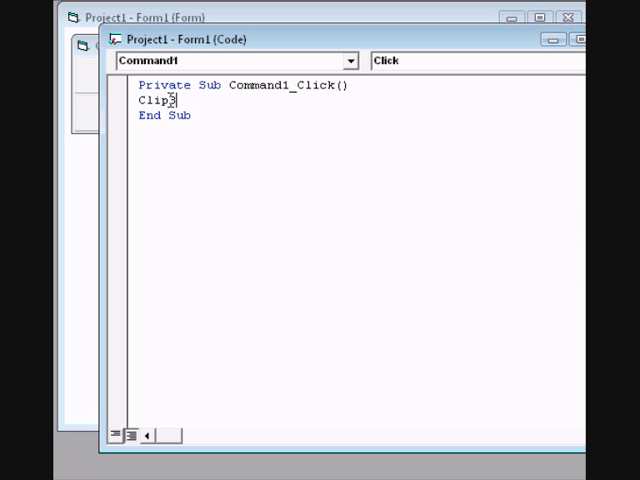
type("board.Clear")
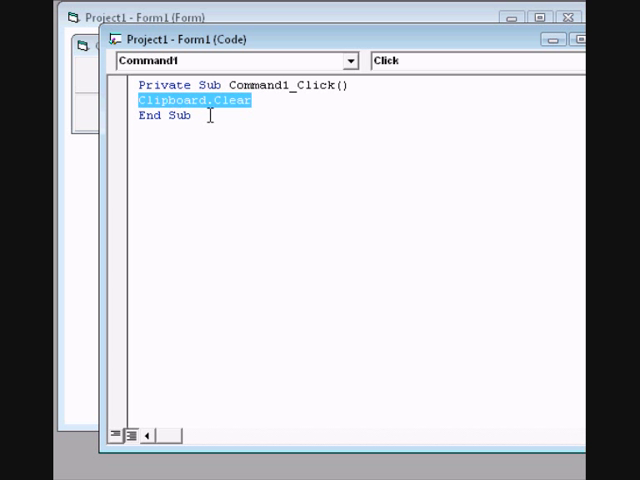
left_click(230, 61)
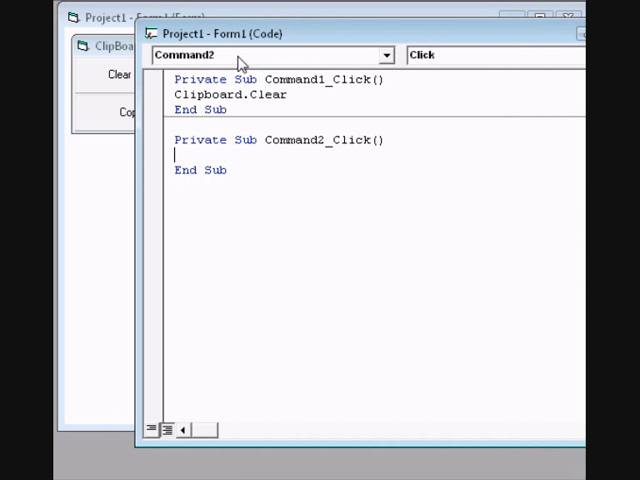
- In Command2_Click, enter Clipboard.Clear followed by Clipboard.SetText
type("Cl")
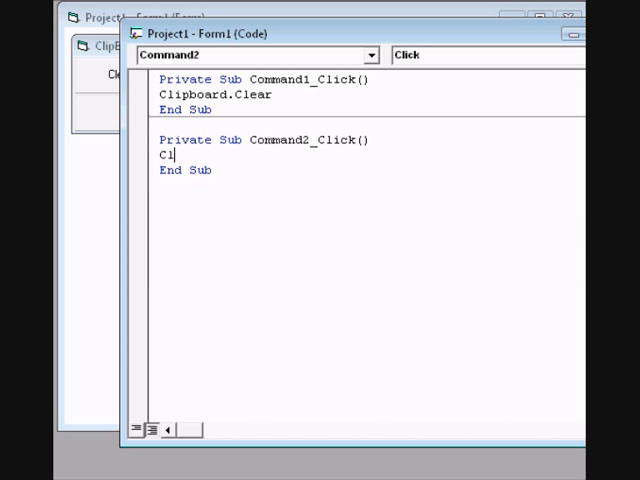
type("ilpBoard")
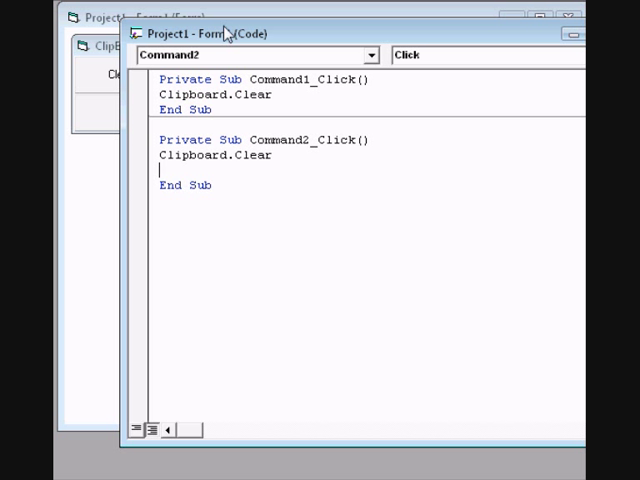
type("Cl")
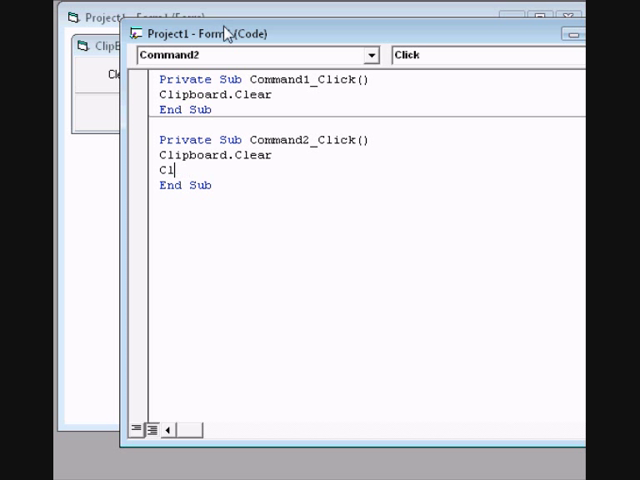
type("ipboard.")
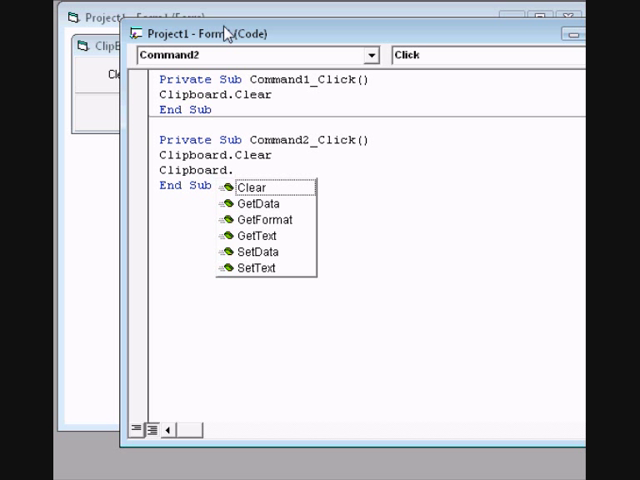
type("set")
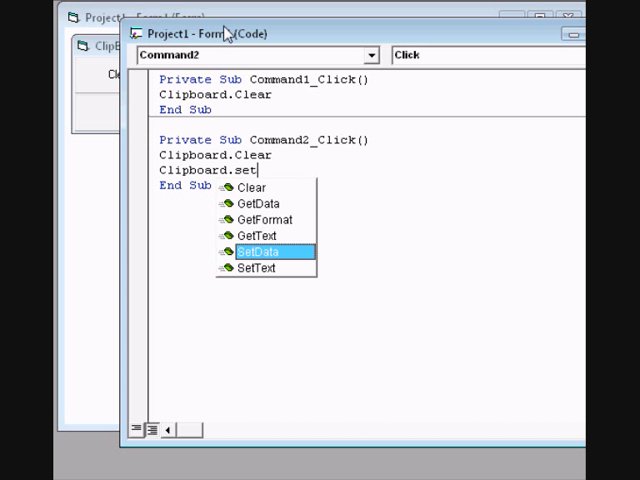
double_click(257, 267)
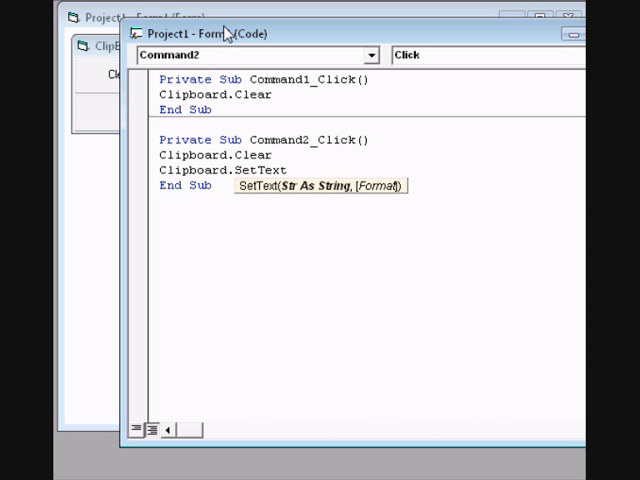
- Pass InputBox("Fill In a Text", "ClipBoard") as the SetText argument
type("(")
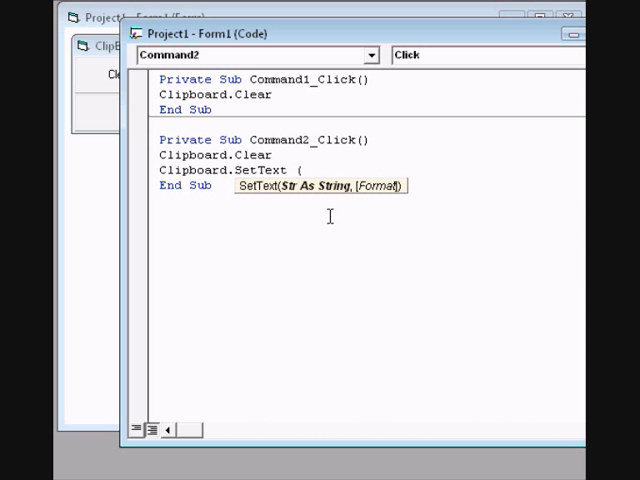
type("Inputbo")
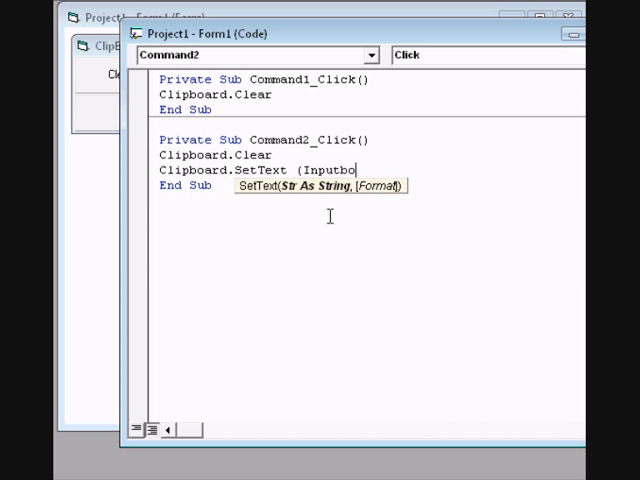
type("(")
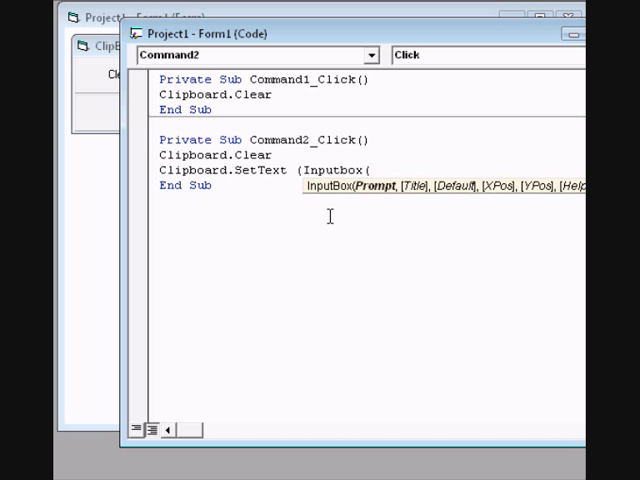
type("\"Fill In a")
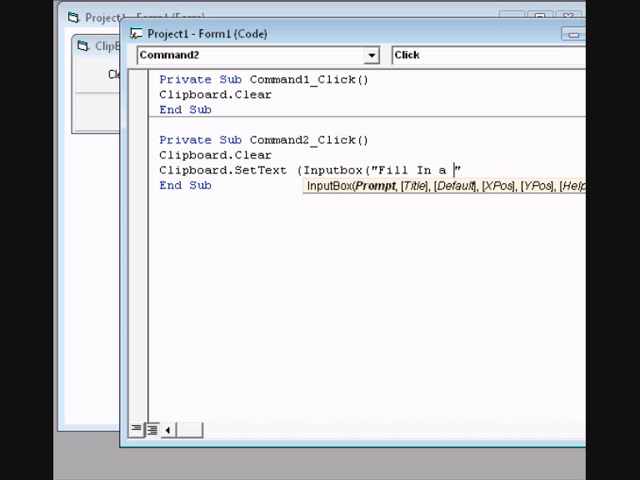
type("Text\"")
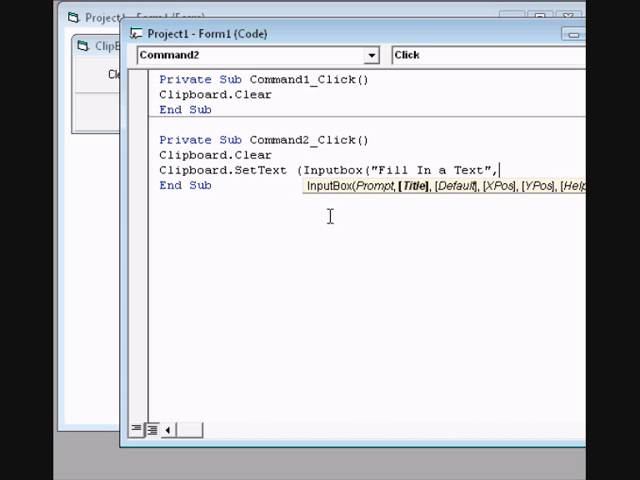
type("\"")
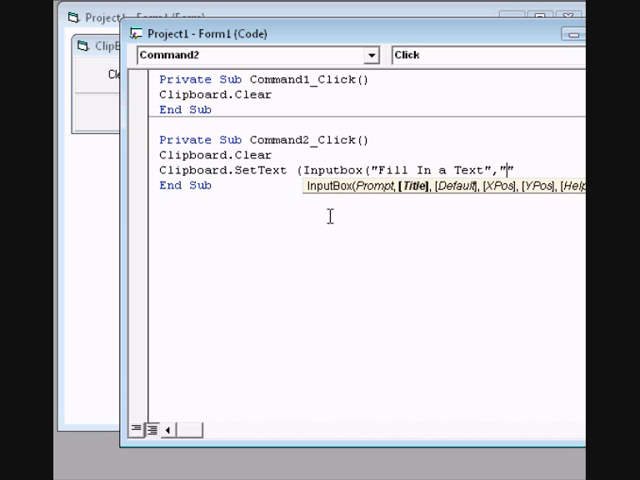
type("Clip")
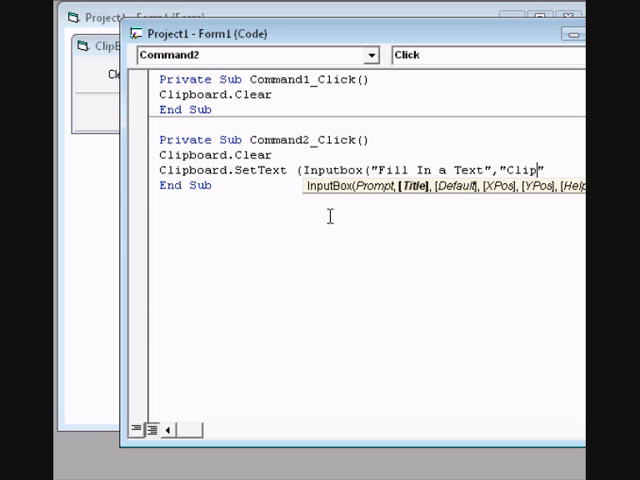
type("board")
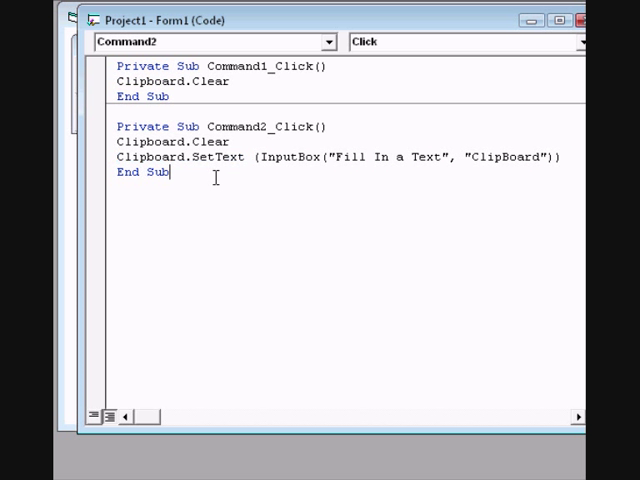
- Return to the ClipBoard form designer and run the project
double_click(228, 157)
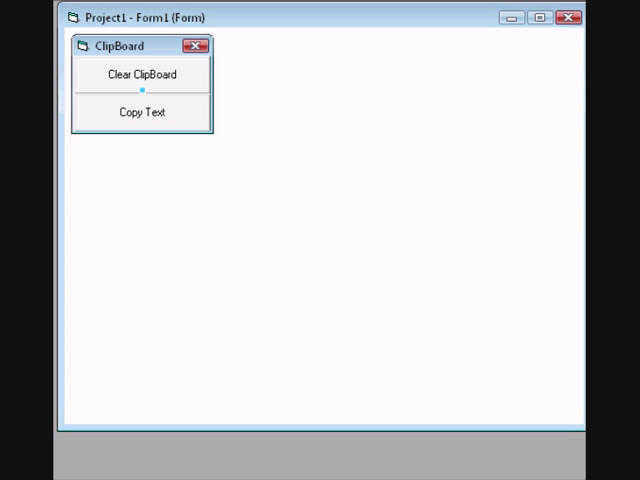
left_click(20, 475)
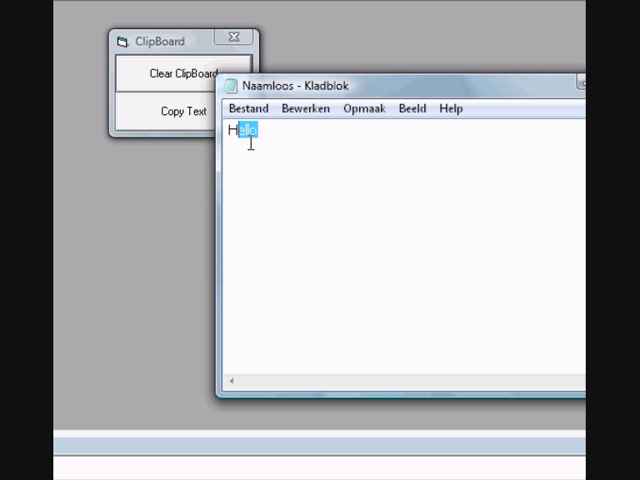
- Copy 'Hello' in Notepad, then empty the clipboard with the Clear ClipBoard button
right_click(248, 135)
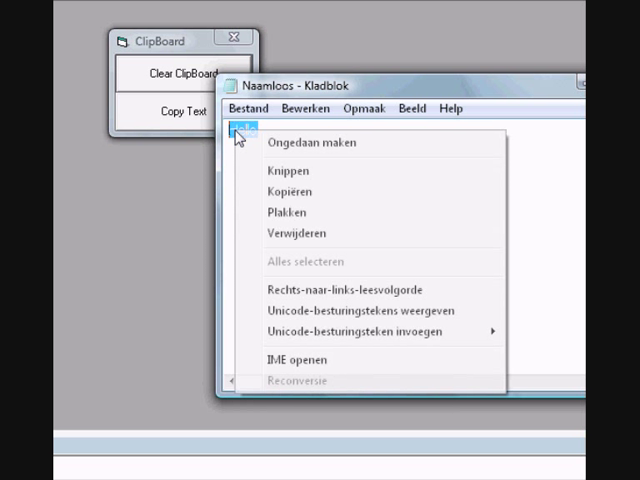
left_click(157, 170)
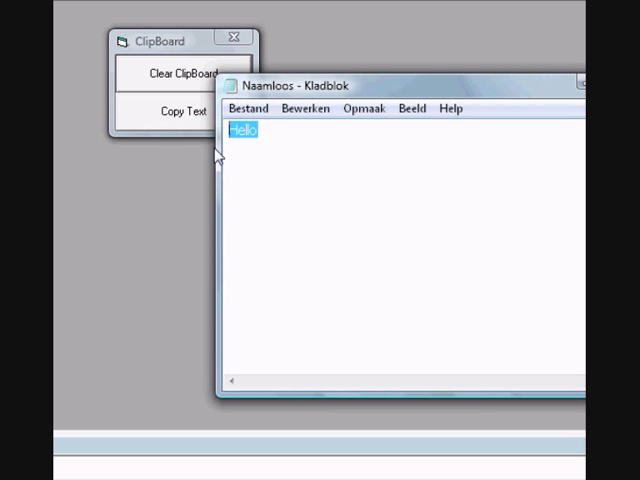
left_click(180, 72)
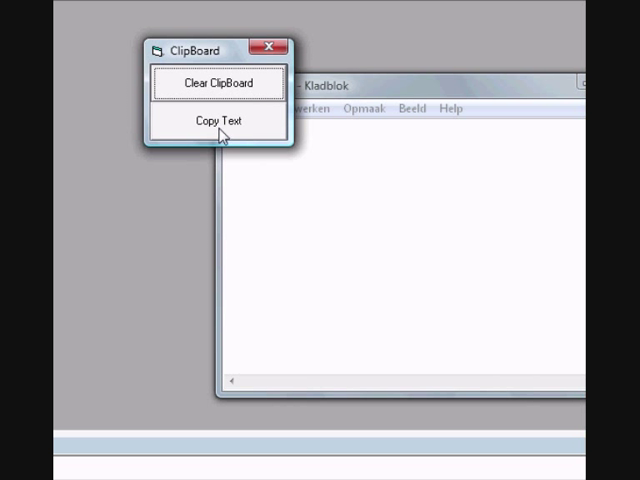
- Use Copy Text to put 'Thanks For Watching' on the clipboard
left_click(216, 120)
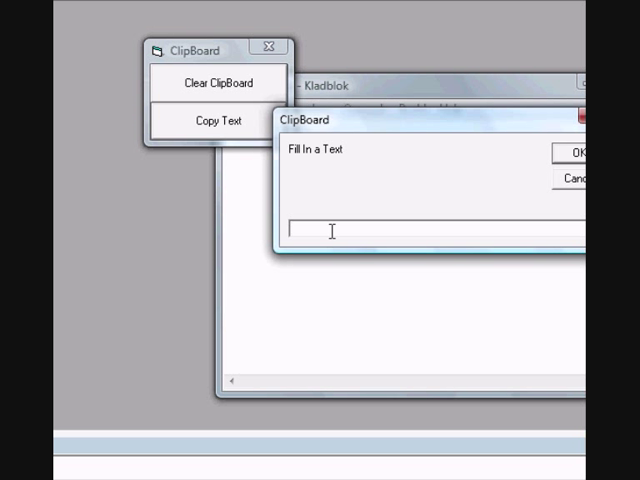
type("Thanks For Wh")
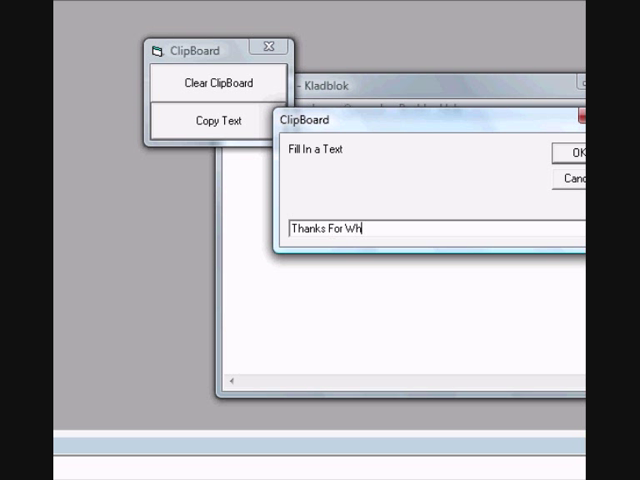
type("atch")
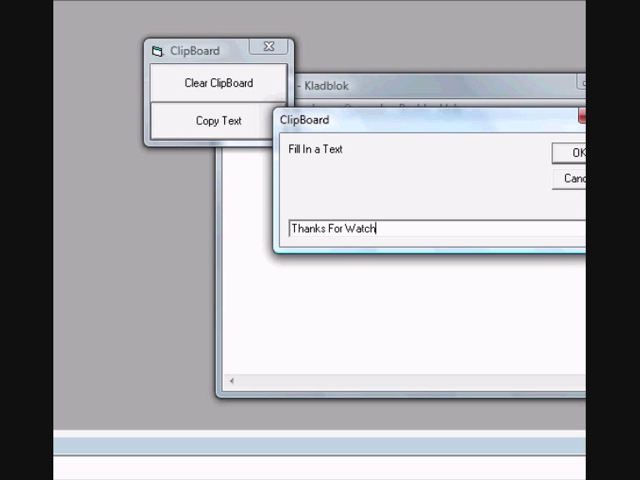
left_click(571, 152)
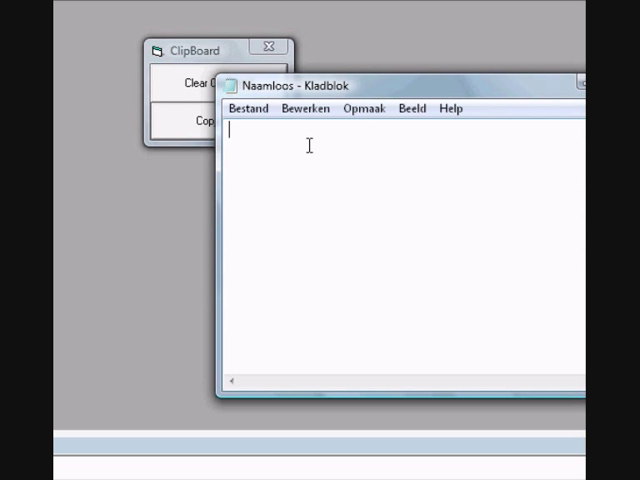
- Paste the clipboard text into Notepad and drag the ClipBoard form over Notepad
right_click(310, 145)
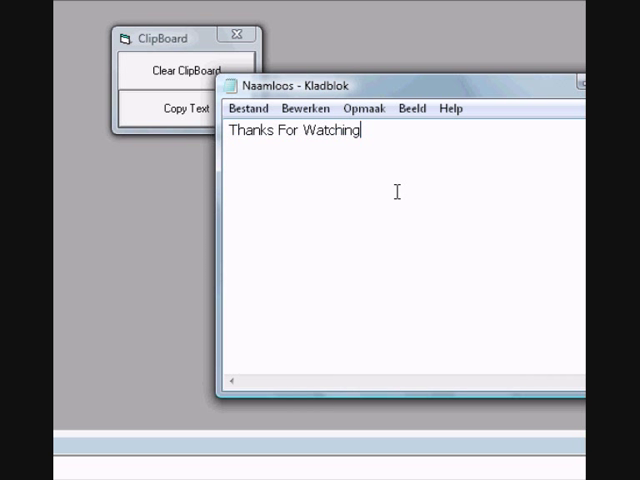
right_click(380, 165)
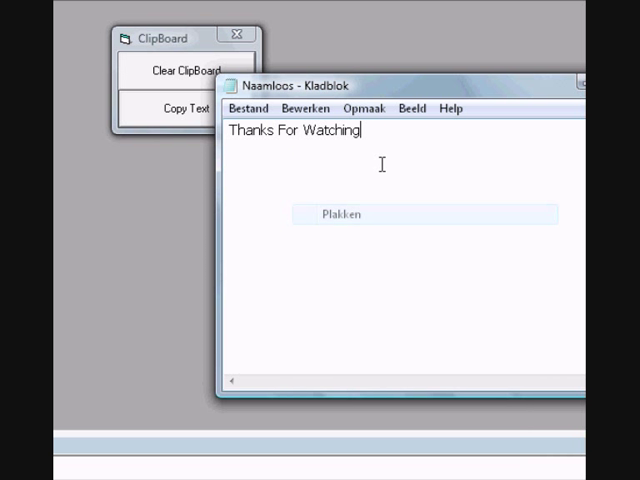
left_click(179, 108)
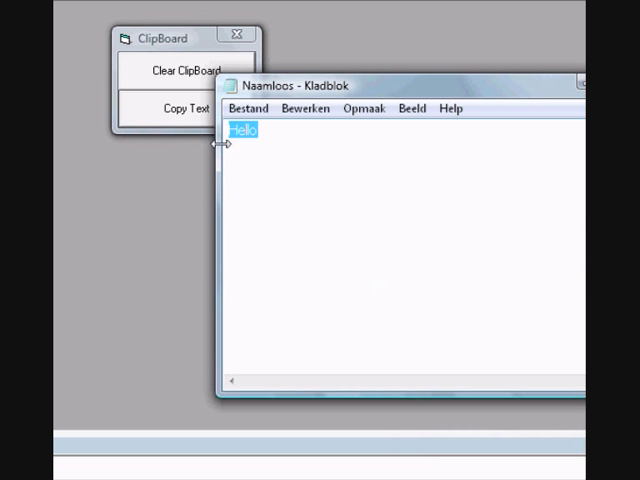
left_click_drag(175, 38, 345, 155)
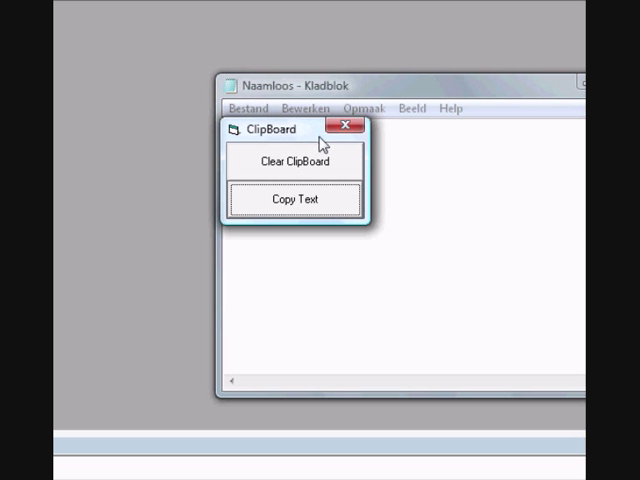
mouse_move(312, 137)
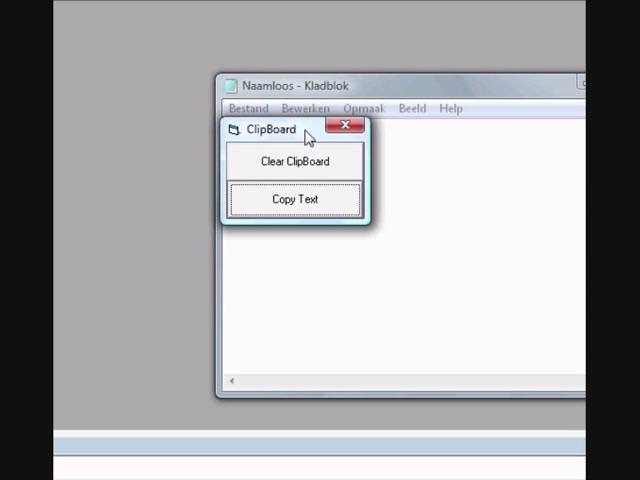